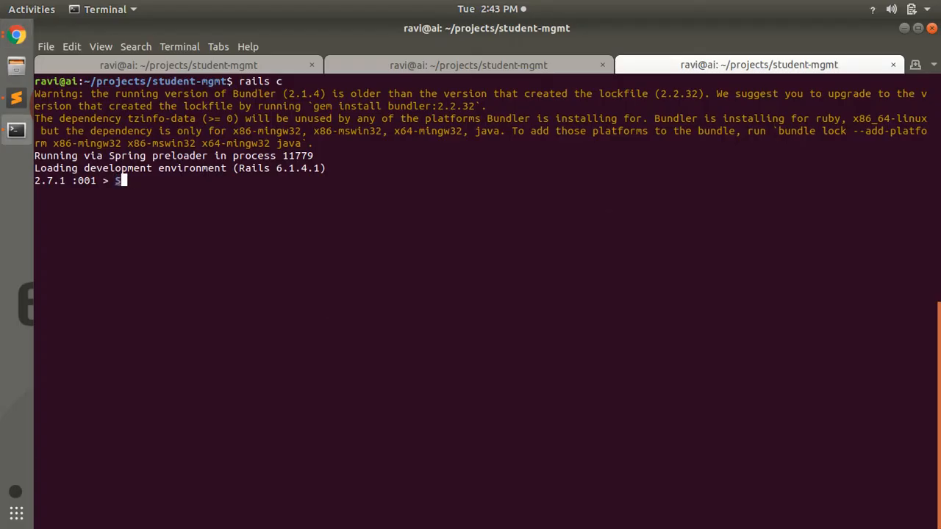
Step: Run Student.first and Student.last, then Demo.all, which returns an empty relation
text(Student.first)
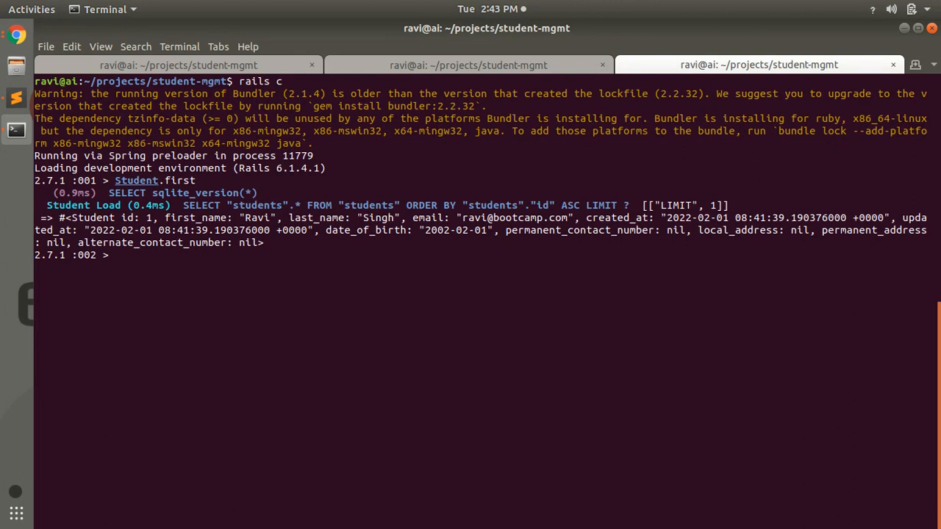
text(Student.firs)
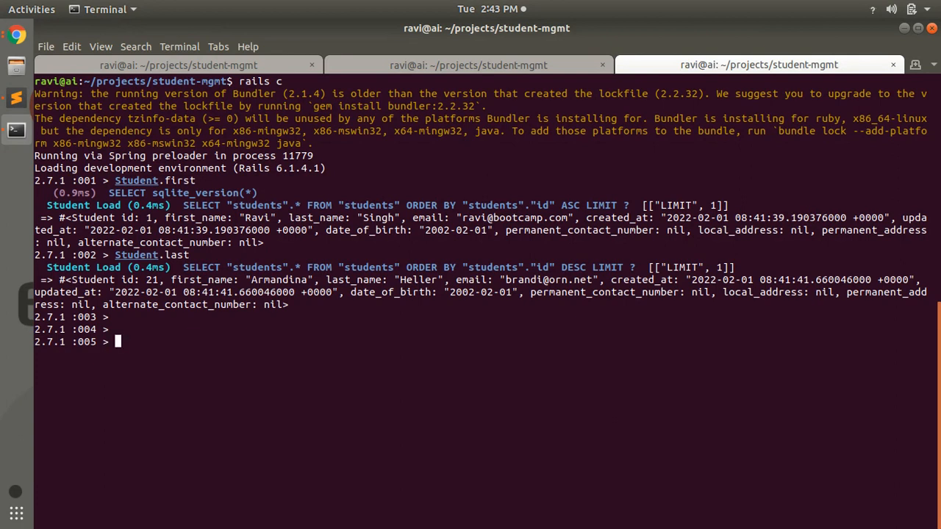
text(Demo.all)
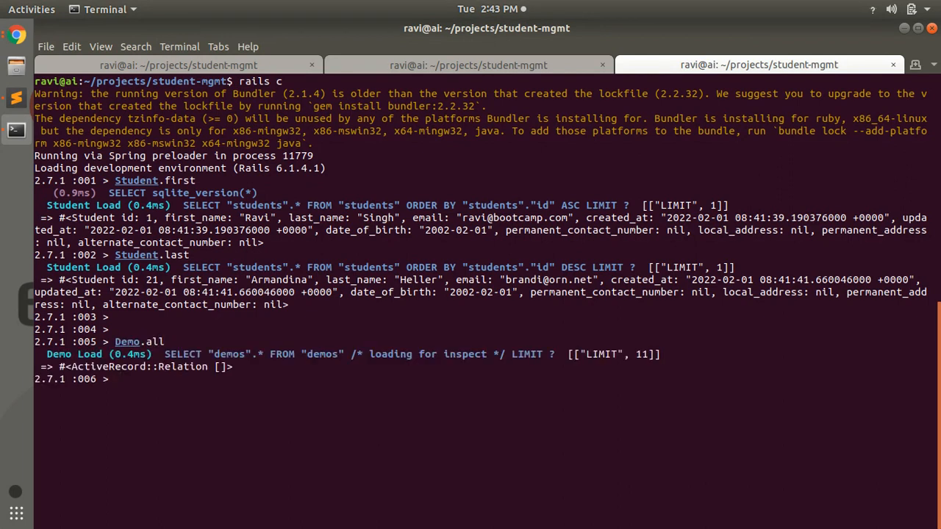
Step: Run Demo.first and Demo.last returning nil, then Demo.first! raising RecordNotFound
text(De)
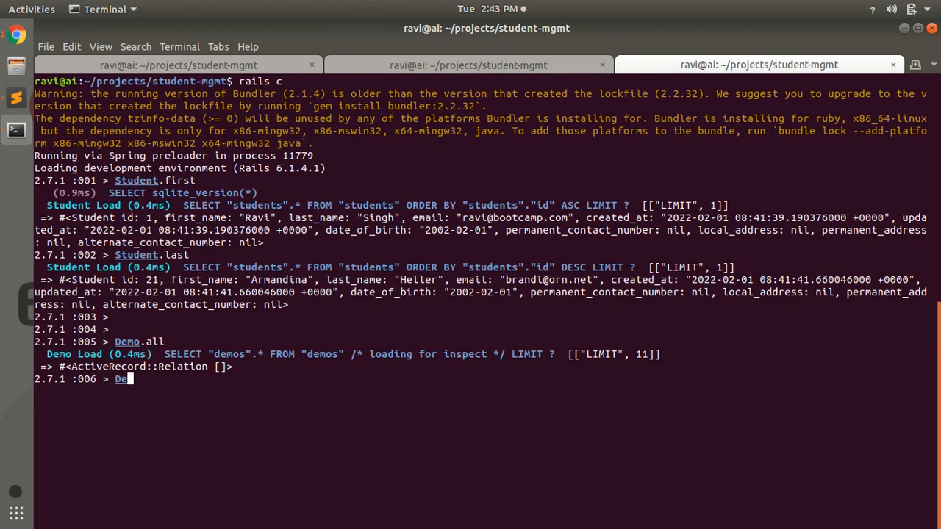
text(mo.first)
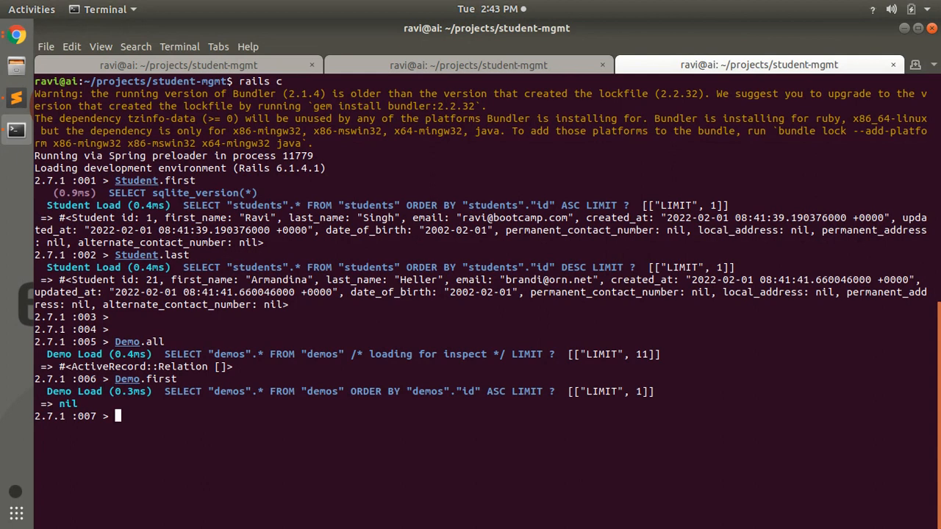
text(Demo.last)
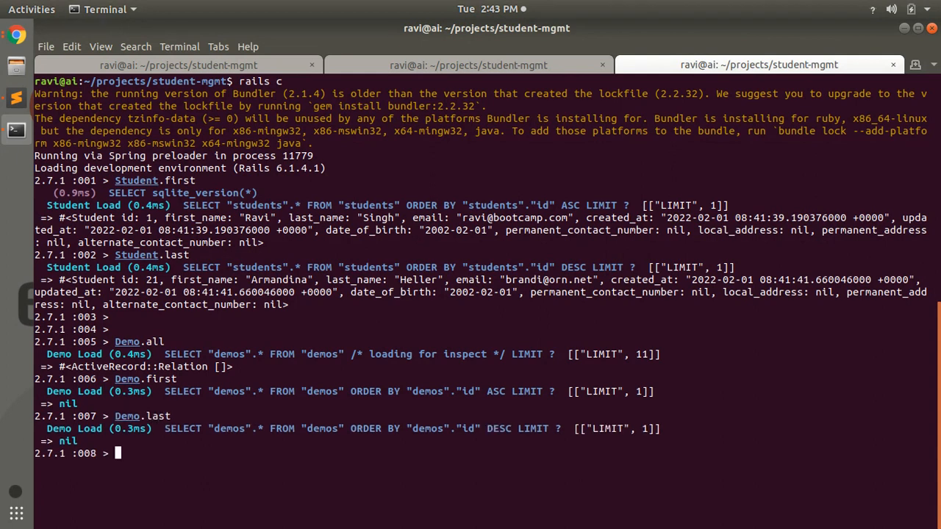
text(Demo.first!)
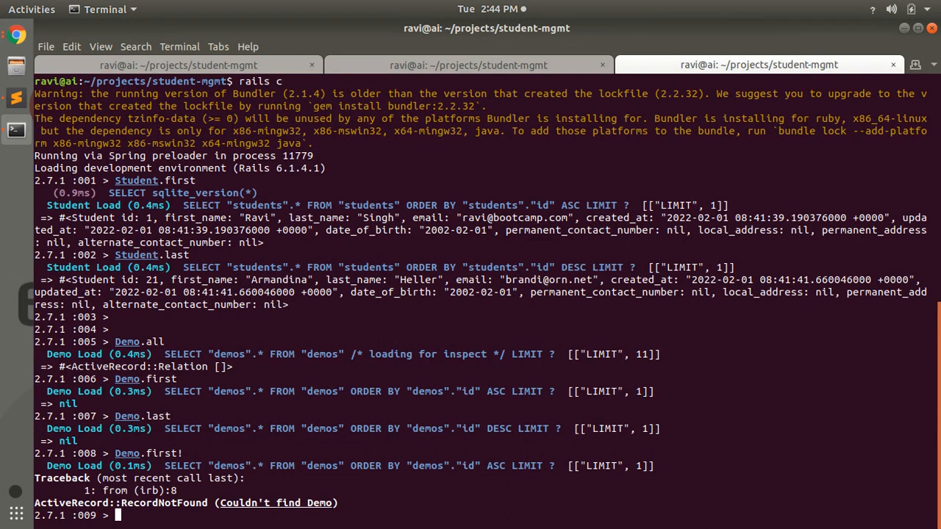
Step: After a few blank prompts, run Demo.last!, which also raises RecordNotFound
key(Return)
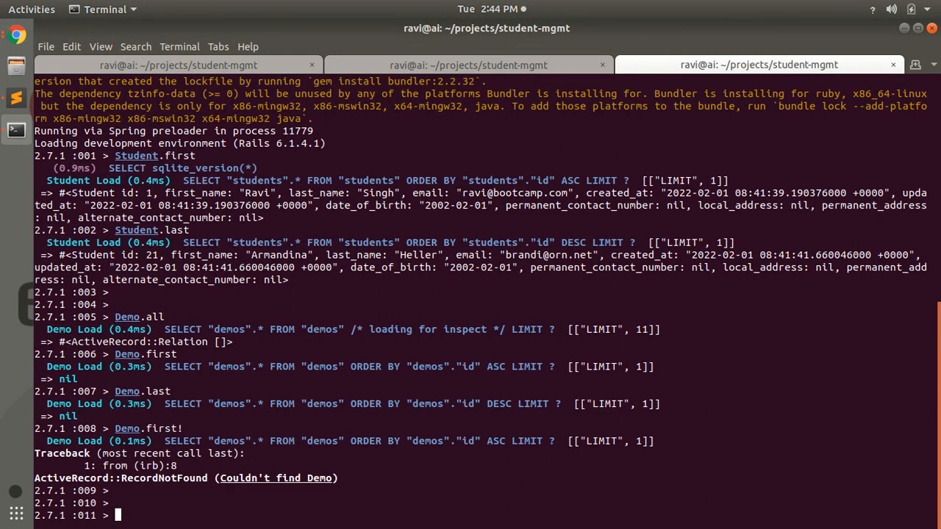
text(Demo.last!)
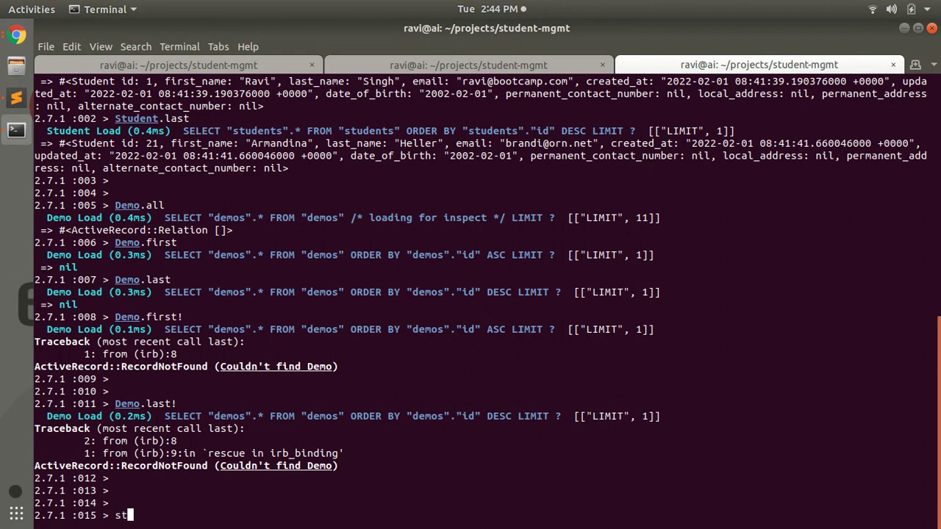
Step: Assign student = Student.find(1) to load the student with id 1
text(udent)
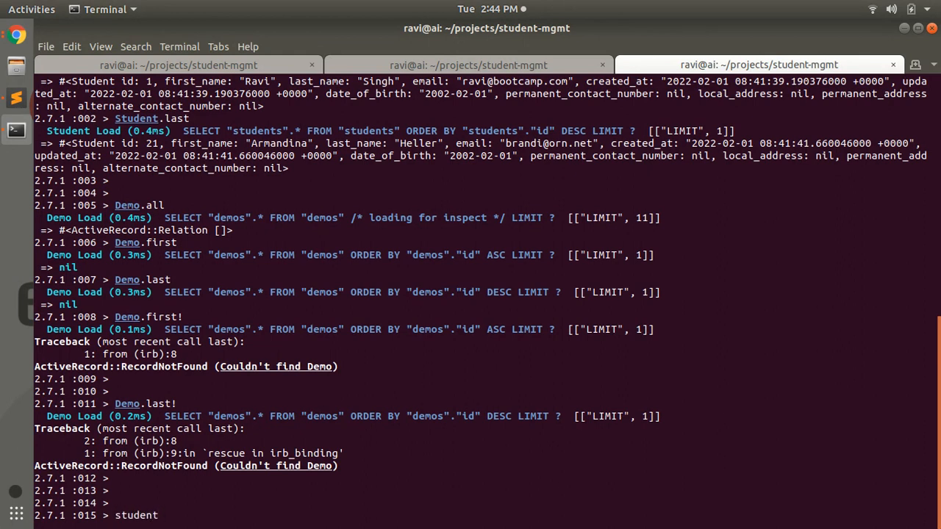
text(= Stu)
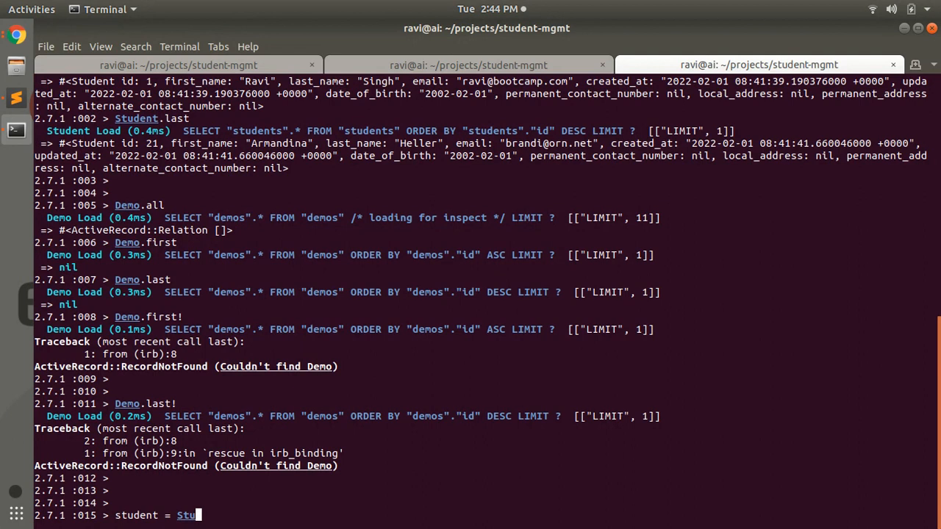
text(dent.find)
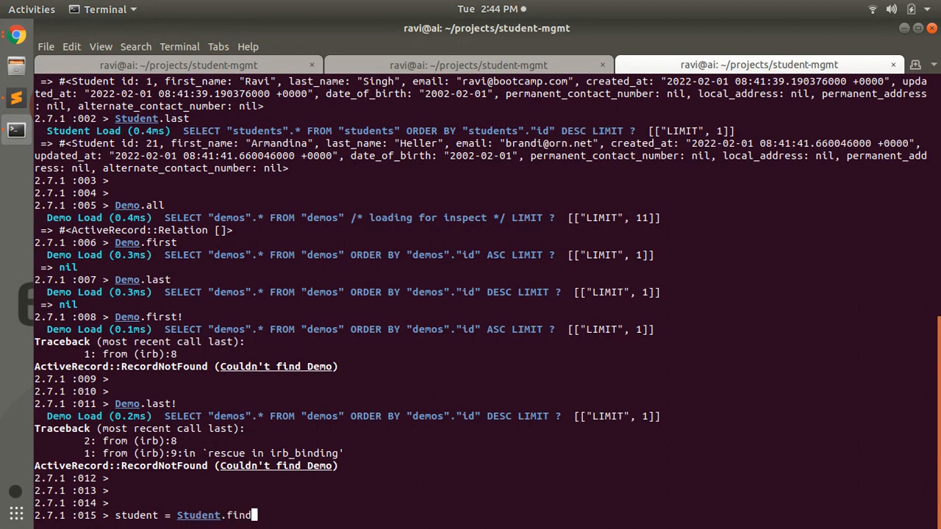
text((1))
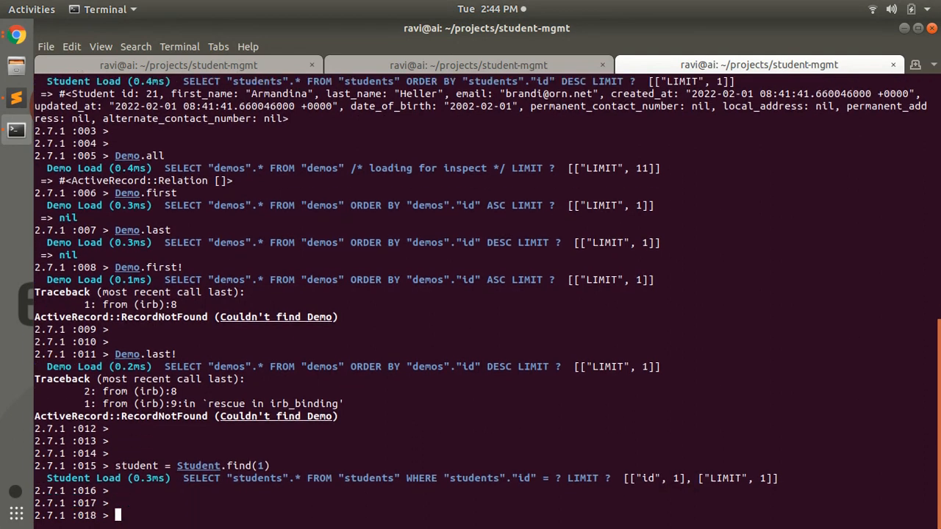
Step: Run student.blogs to list the student's two dummy blog records
text(student.blog)
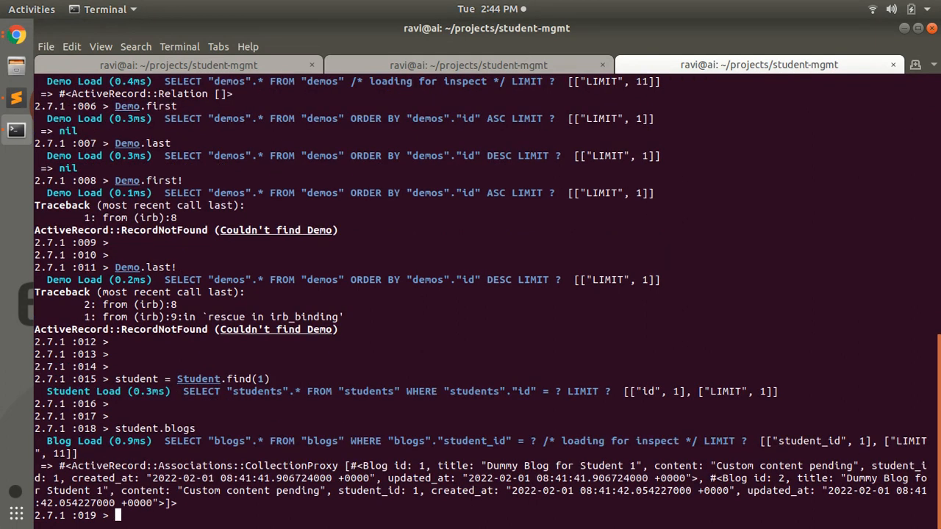
text(student.blogs)
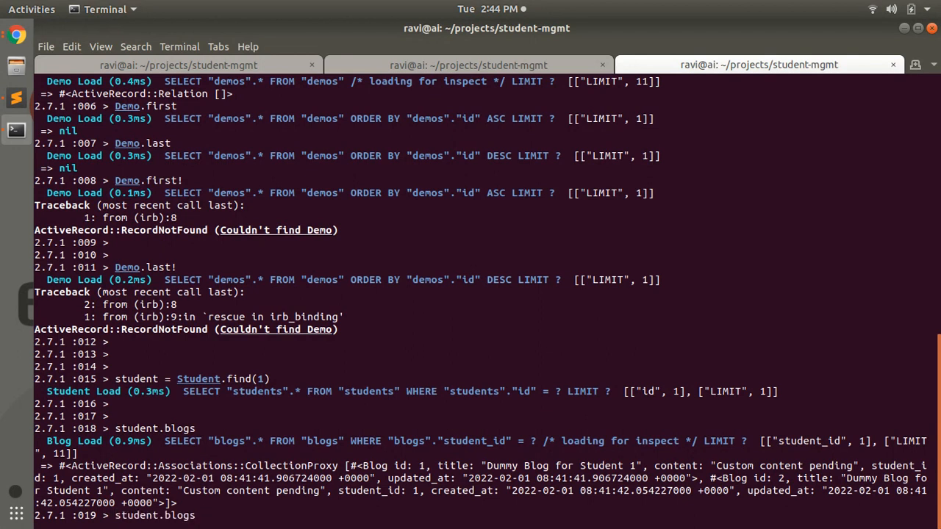
text(.)
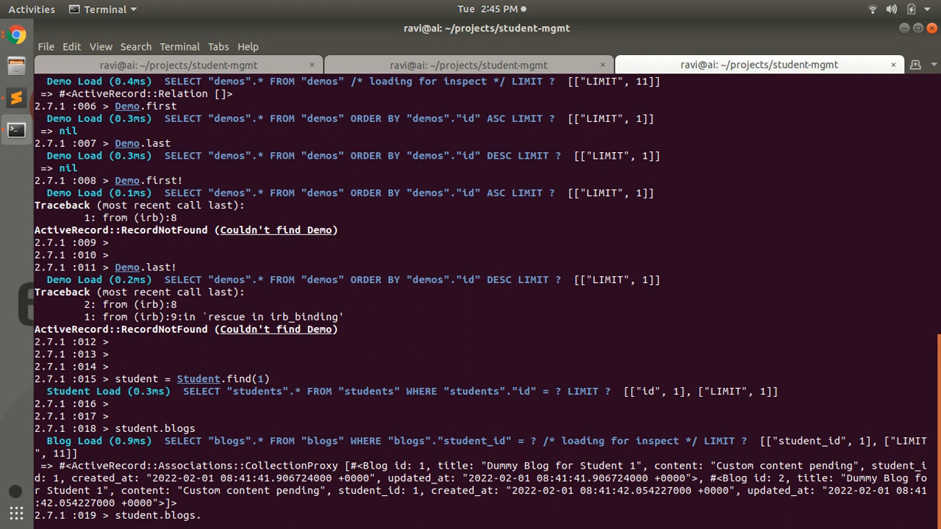